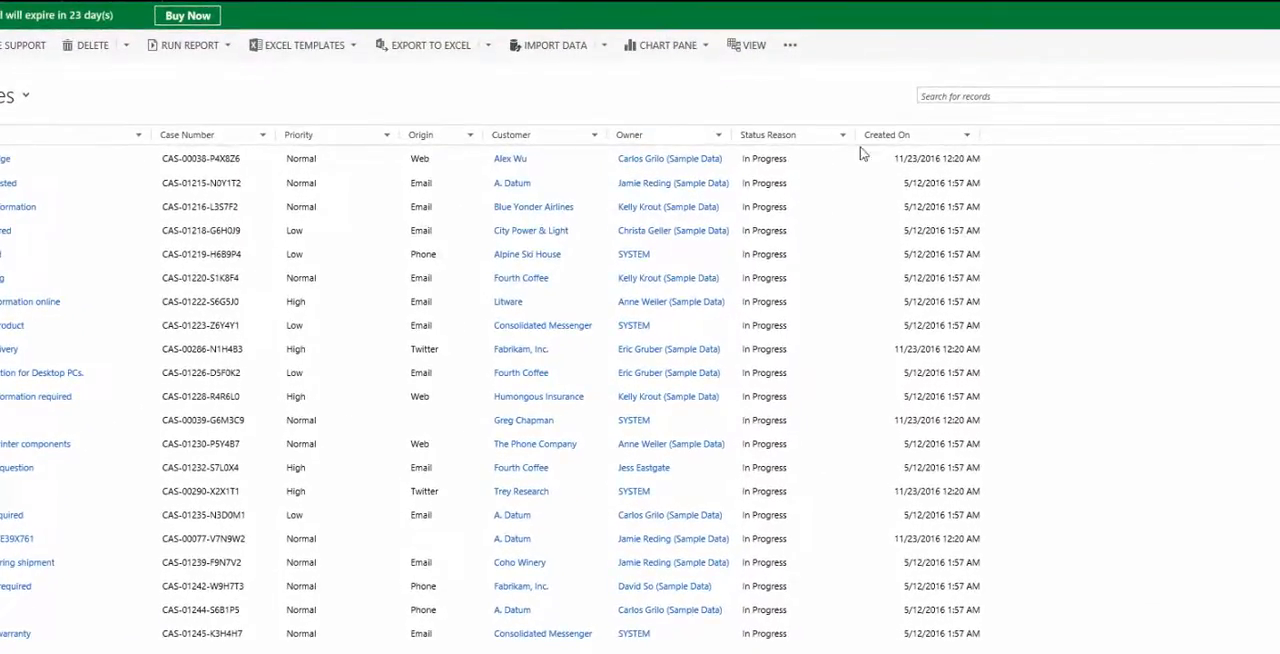
Filter the Priority column of Active Cases to High only
{"action": "left_click", "coordinate": [384, 134]}
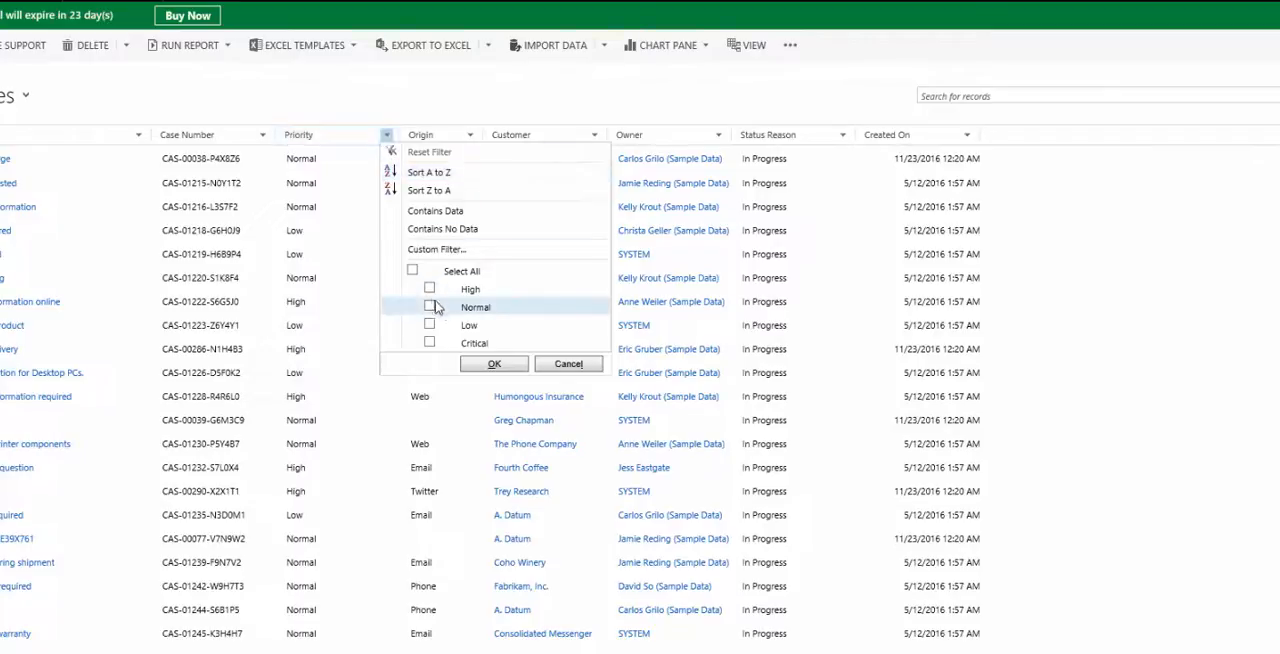
{"action": "left_click", "coordinate": [494, 364]}
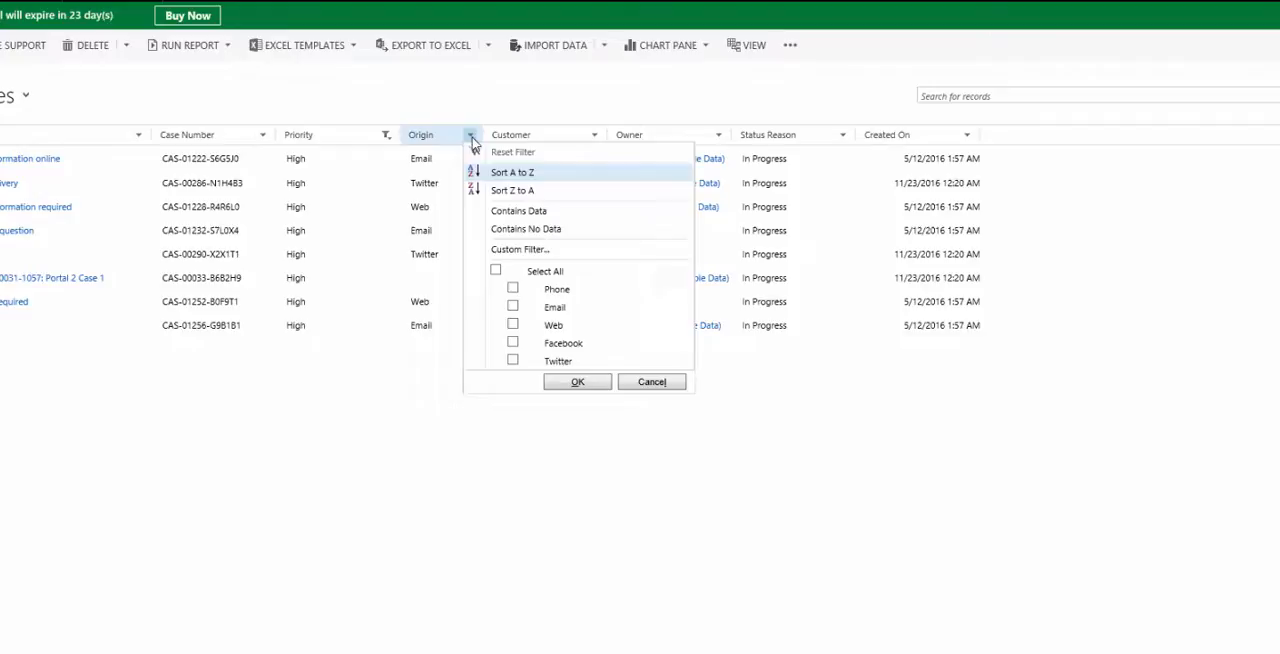
Filter Origin to Facebook and Twitter, then reveal the Save Filters to Current System View option
{"action": "left_click", "coordinate": [512, 344]}
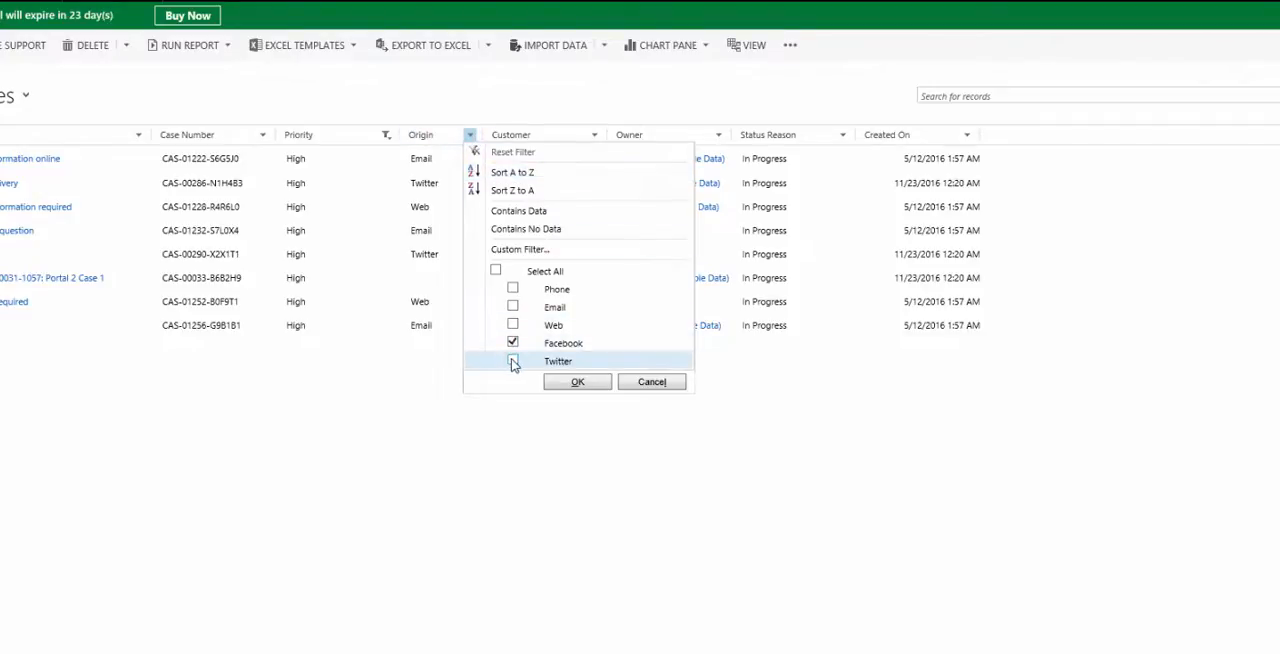
{"action": "left_click", "coordinate": [576, 380]}
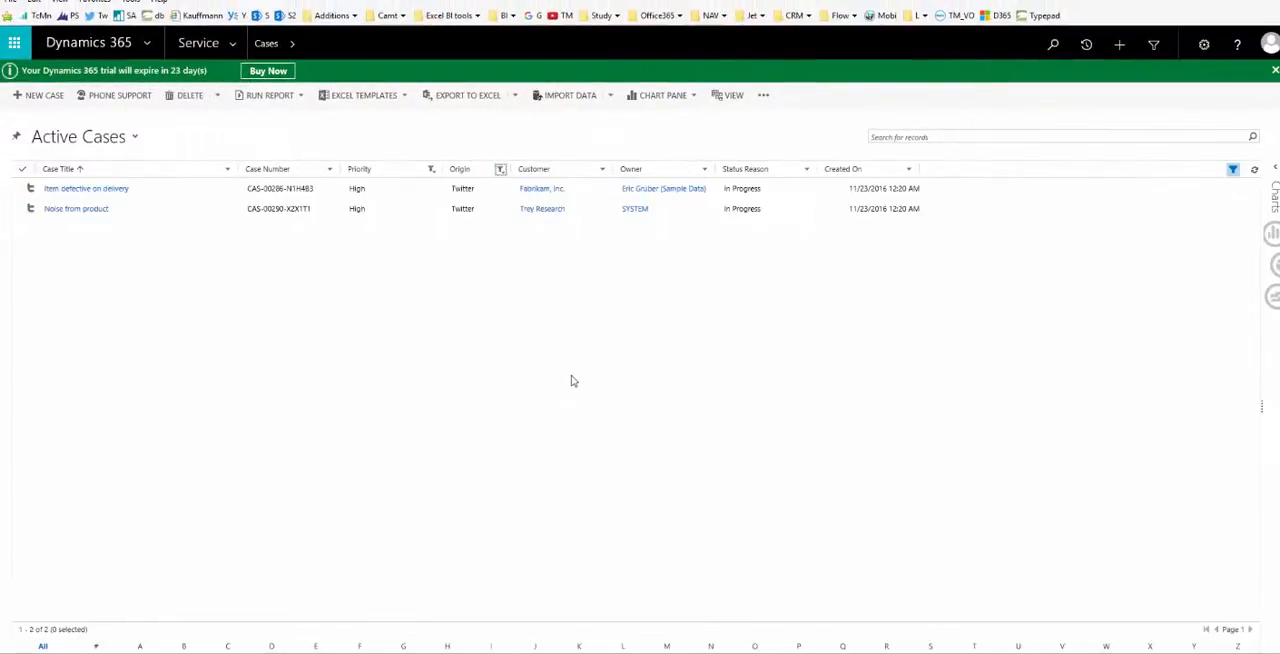
{"action": "mouse_move", "coordinate": [508, 348]}
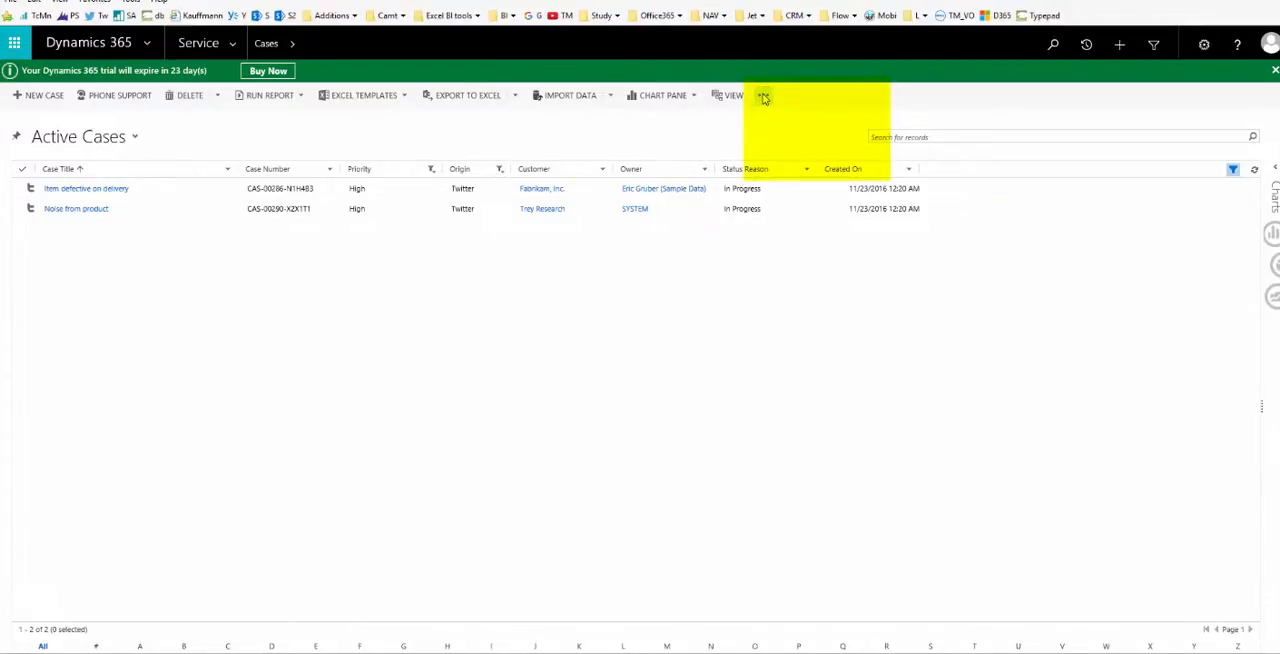
{"action": "left_click", "coordinate": [764, 96]}
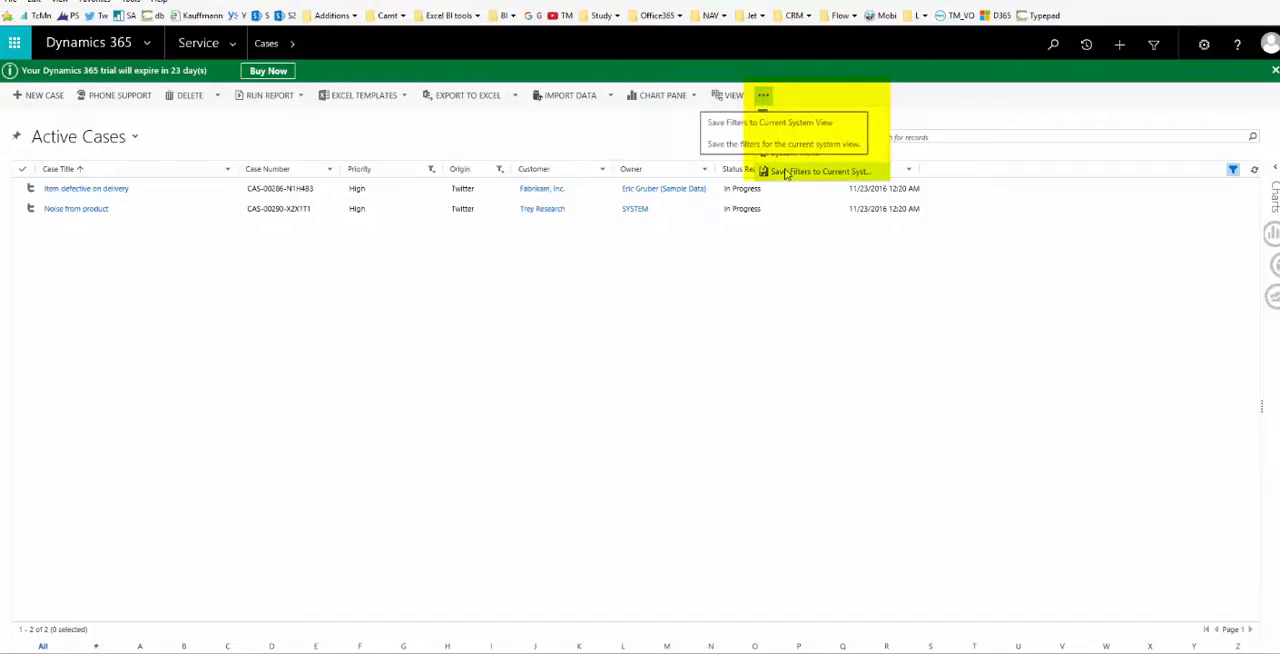